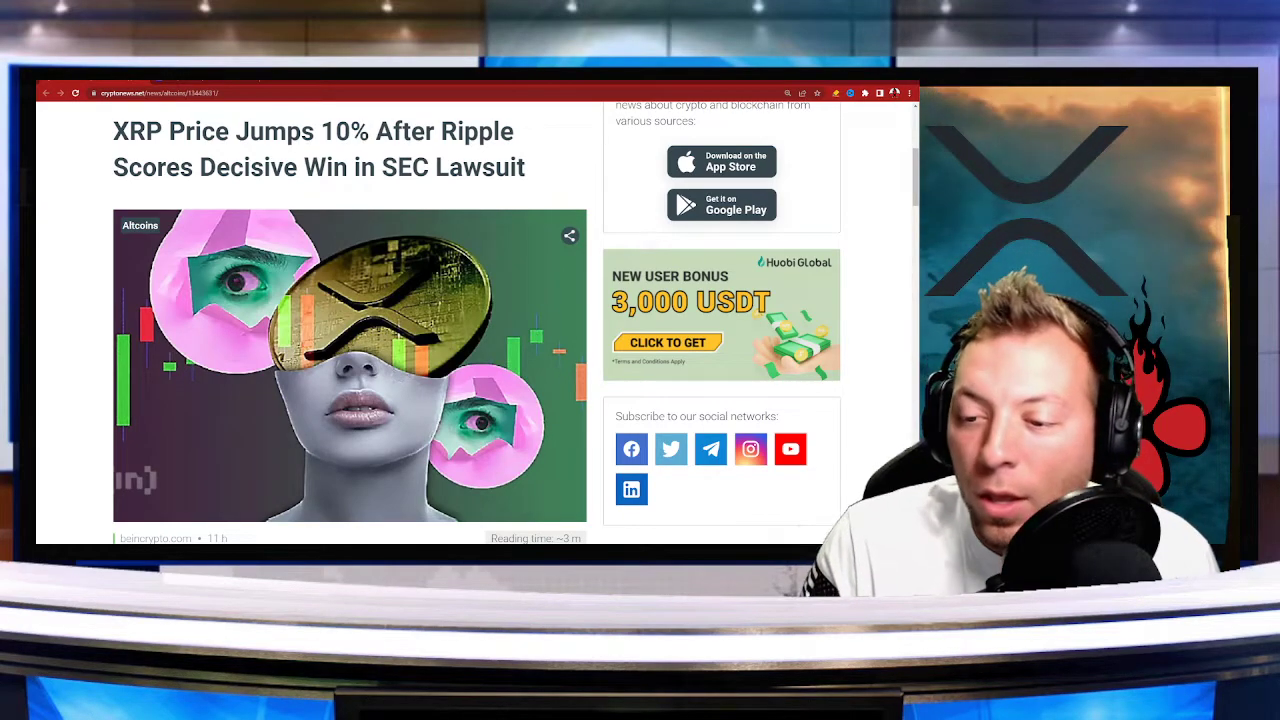
Scroll the Ripple-vs-SEC article down to the green-highlighted Hinman quotes on Ethereum not being a security
scroll("down", 3)
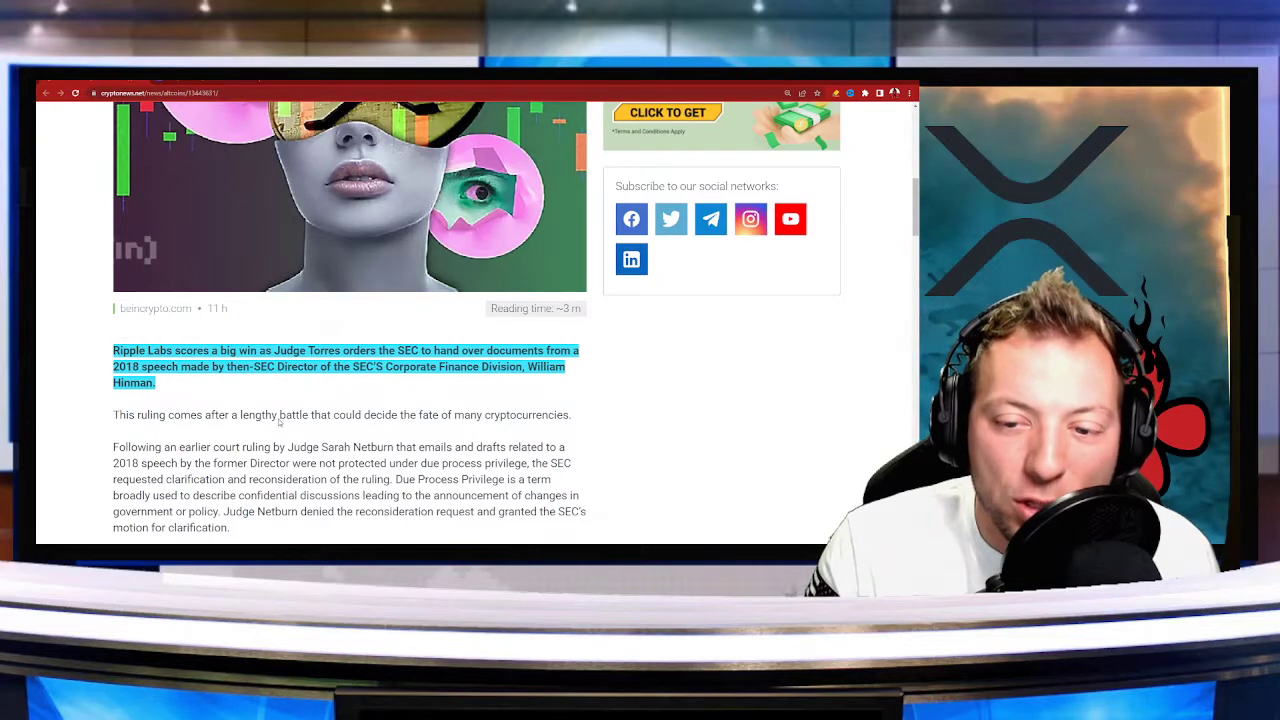
scroll("down", 3)
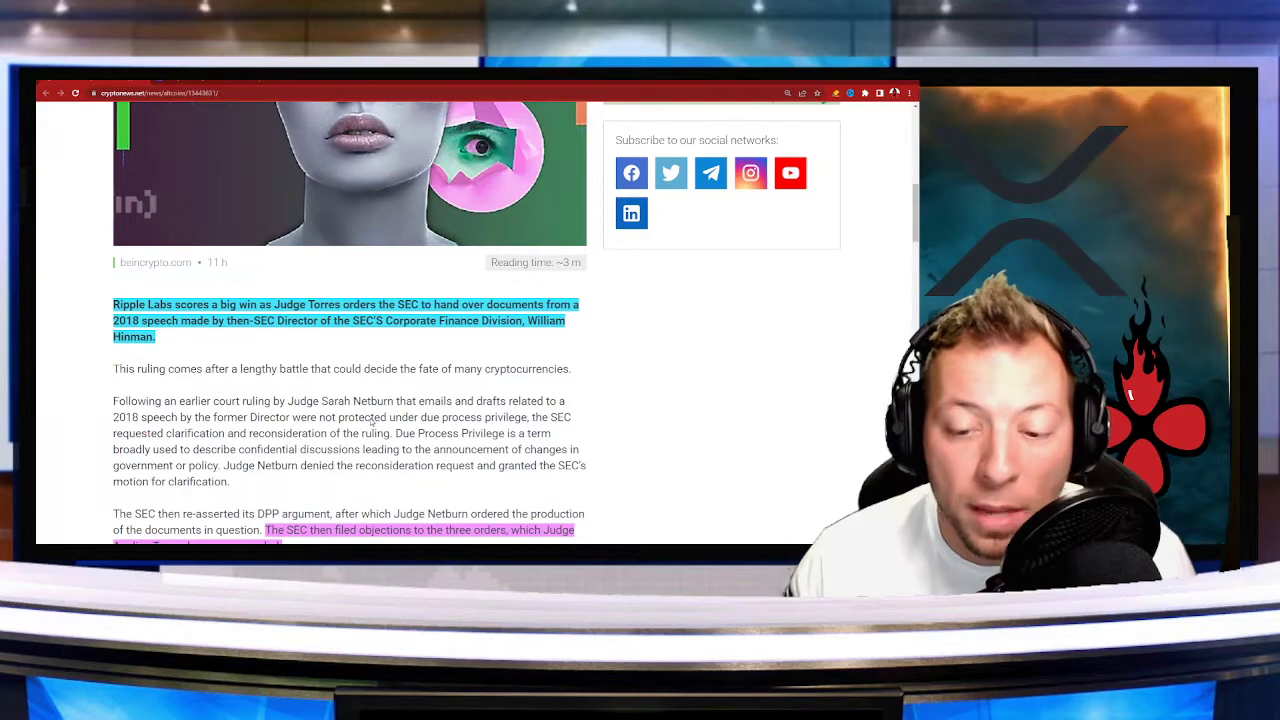
scroll("down", 3)
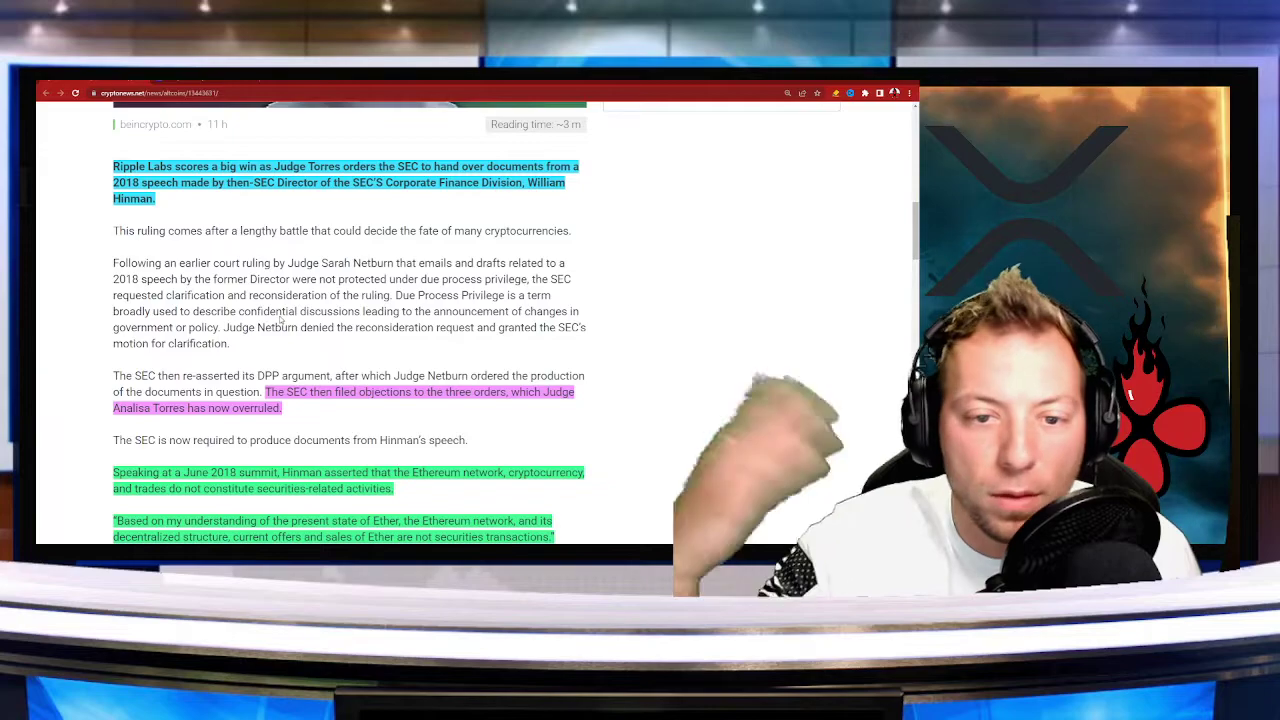
scroll("down", 3)
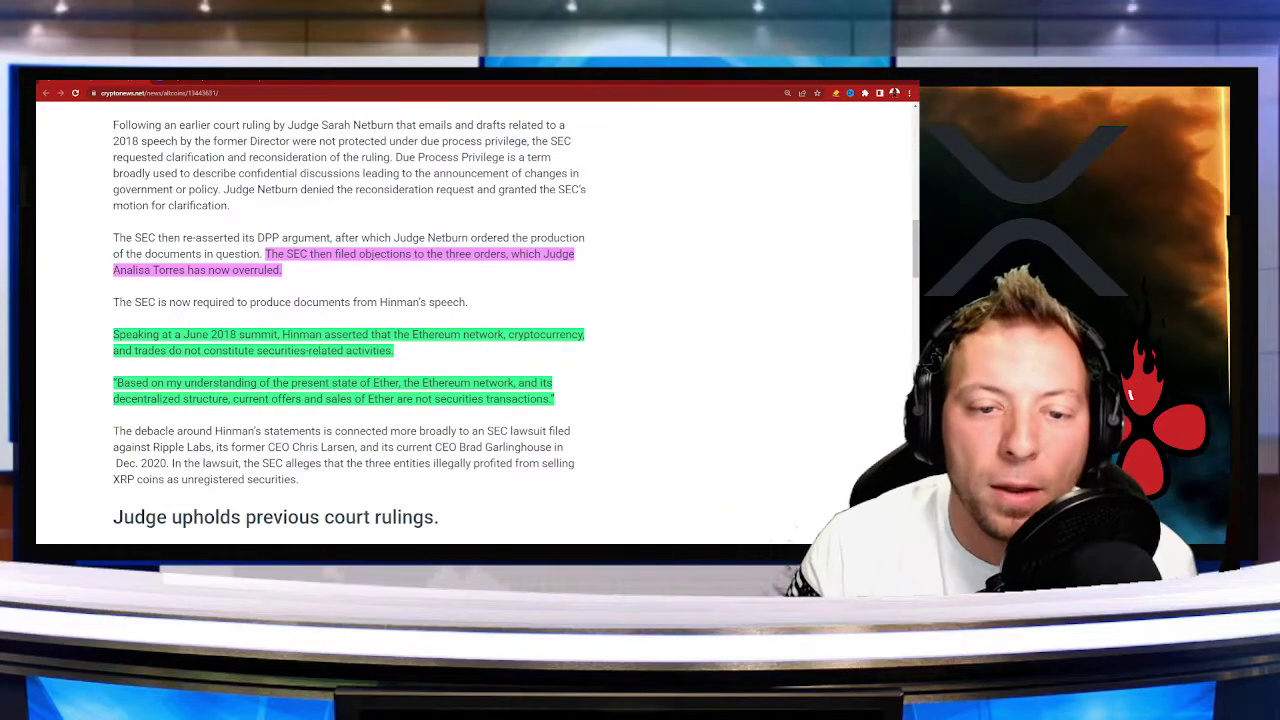
double_click(256, 334)
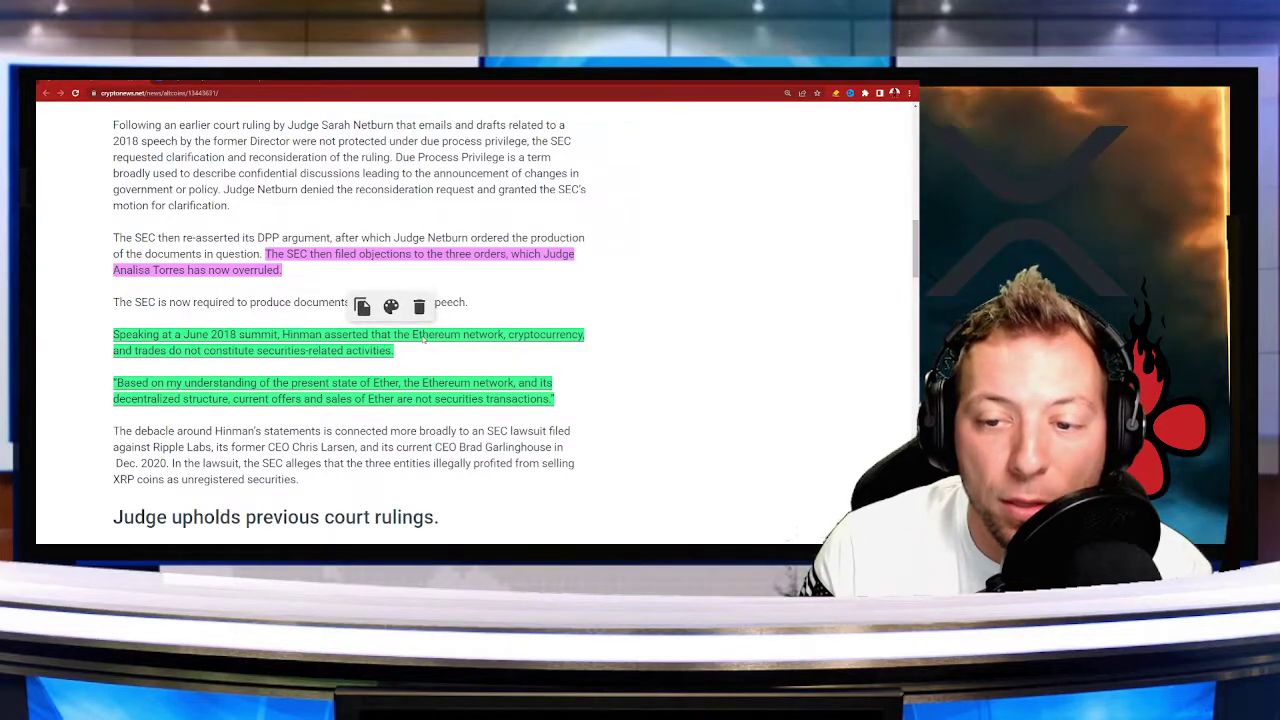
left_click_drag(148, 350, 218, 350)
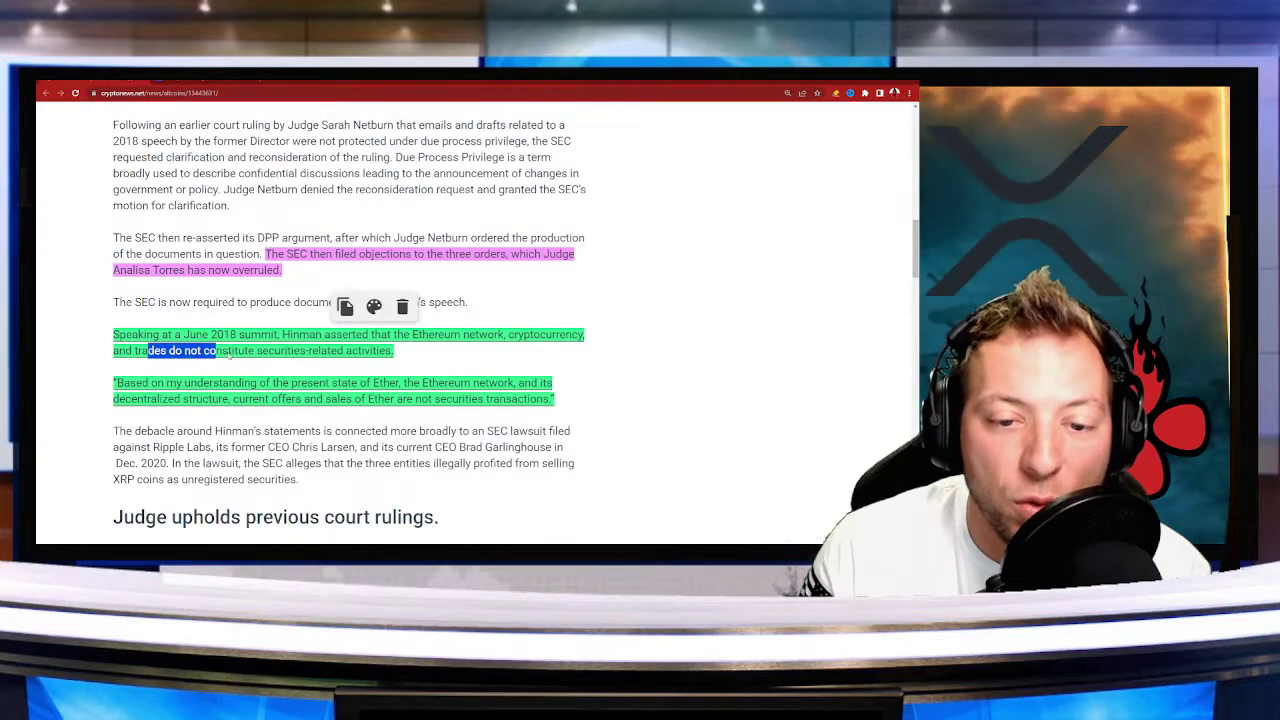
left_click(410, 348)
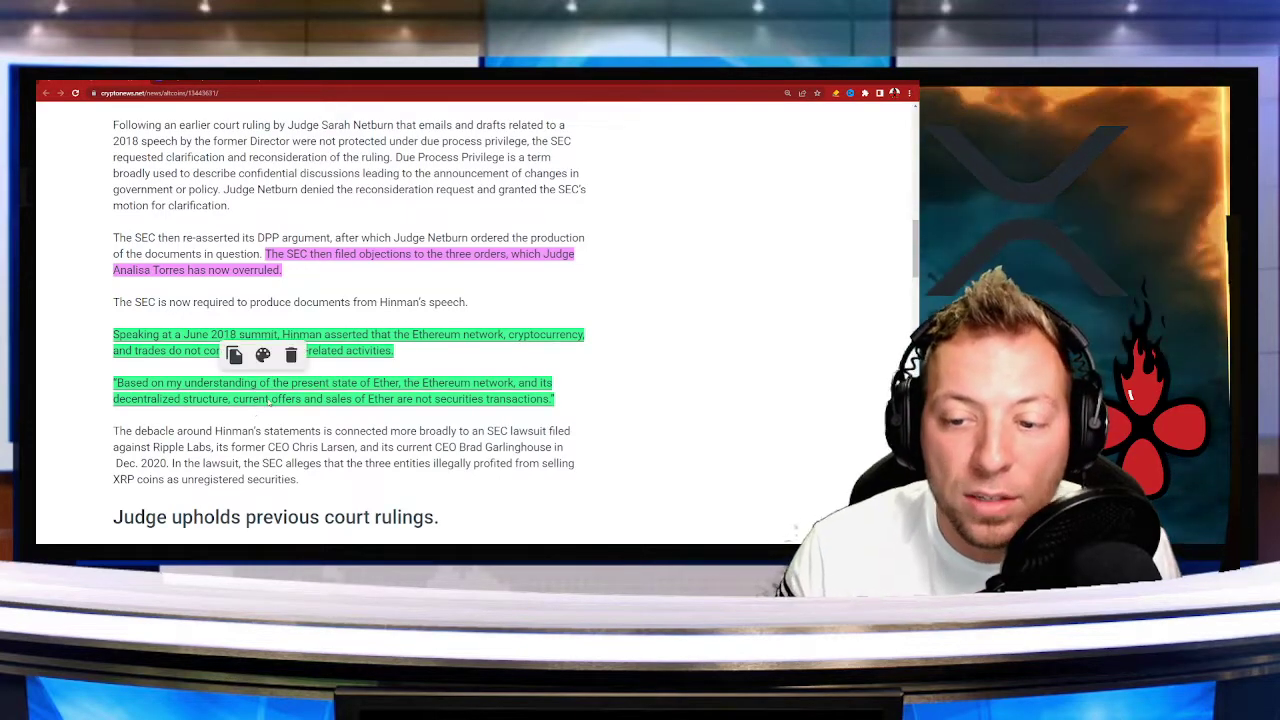
Scroll to the 'One step closer to clearer industry guidelines' section and the XRP 10% price-rise chart
scroll("down", 3)
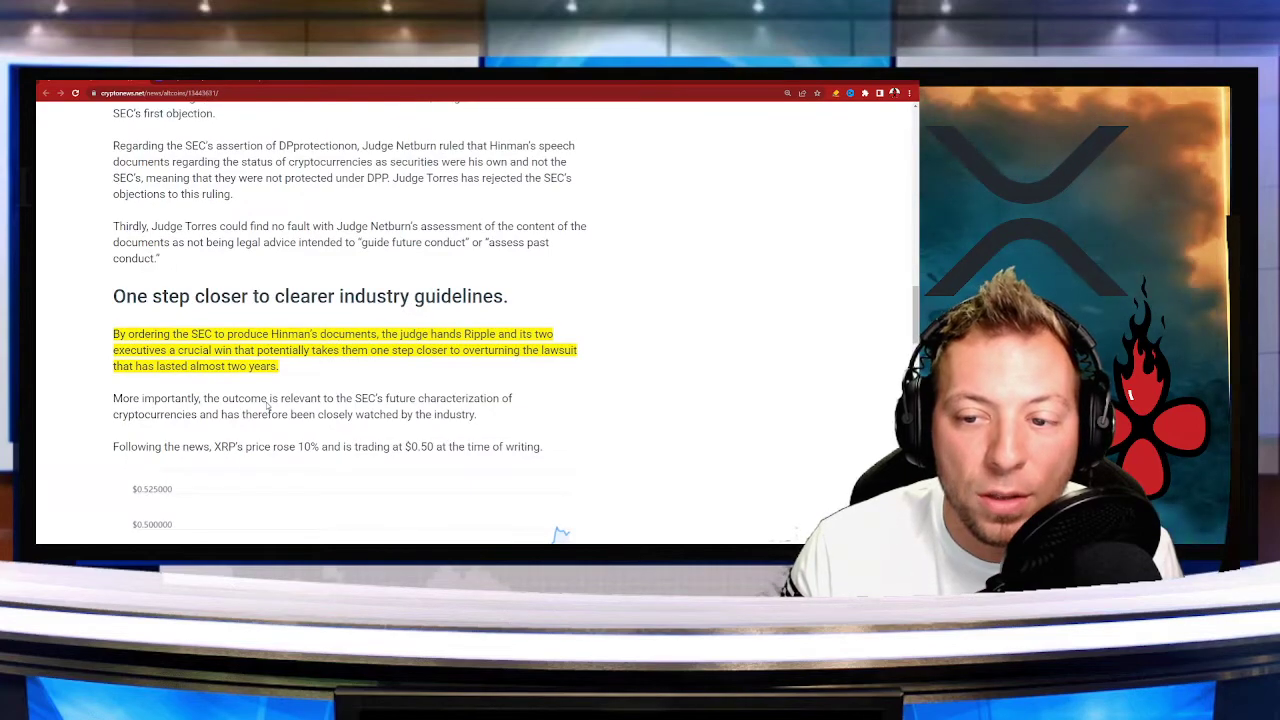
scroll("down", 3)
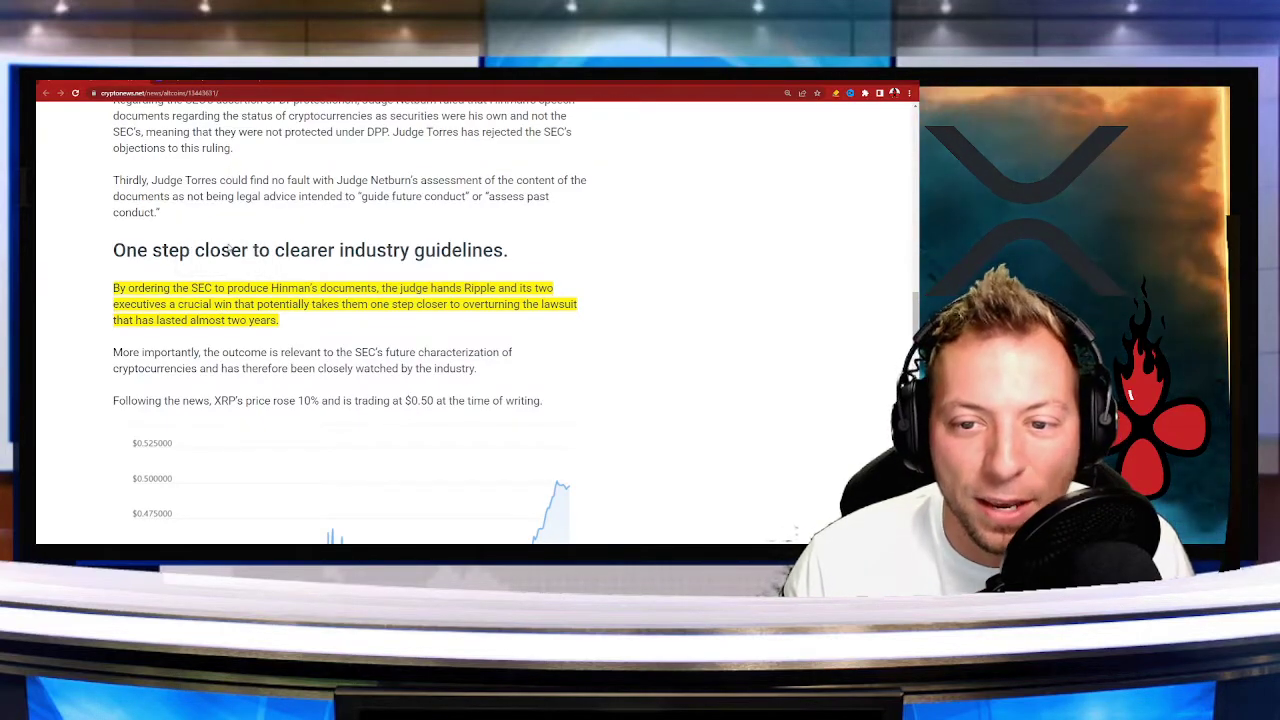
scroll("down", 3)
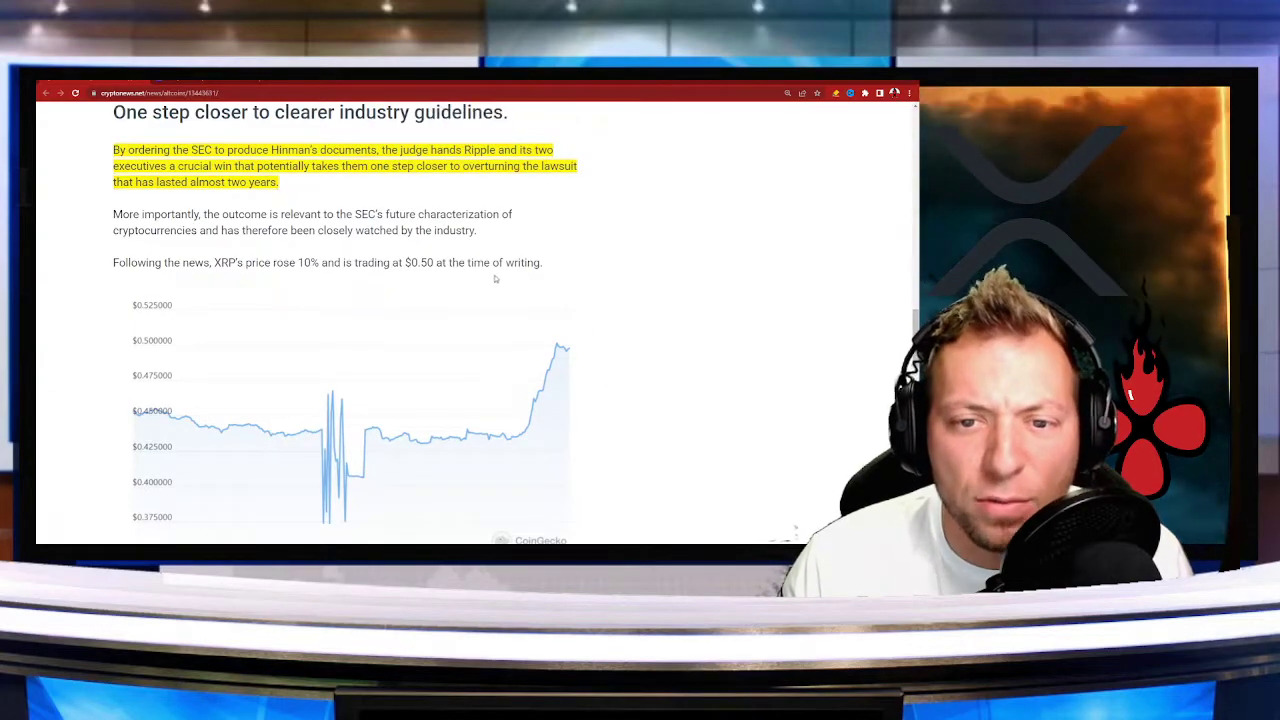
mouse_move(712, 256)
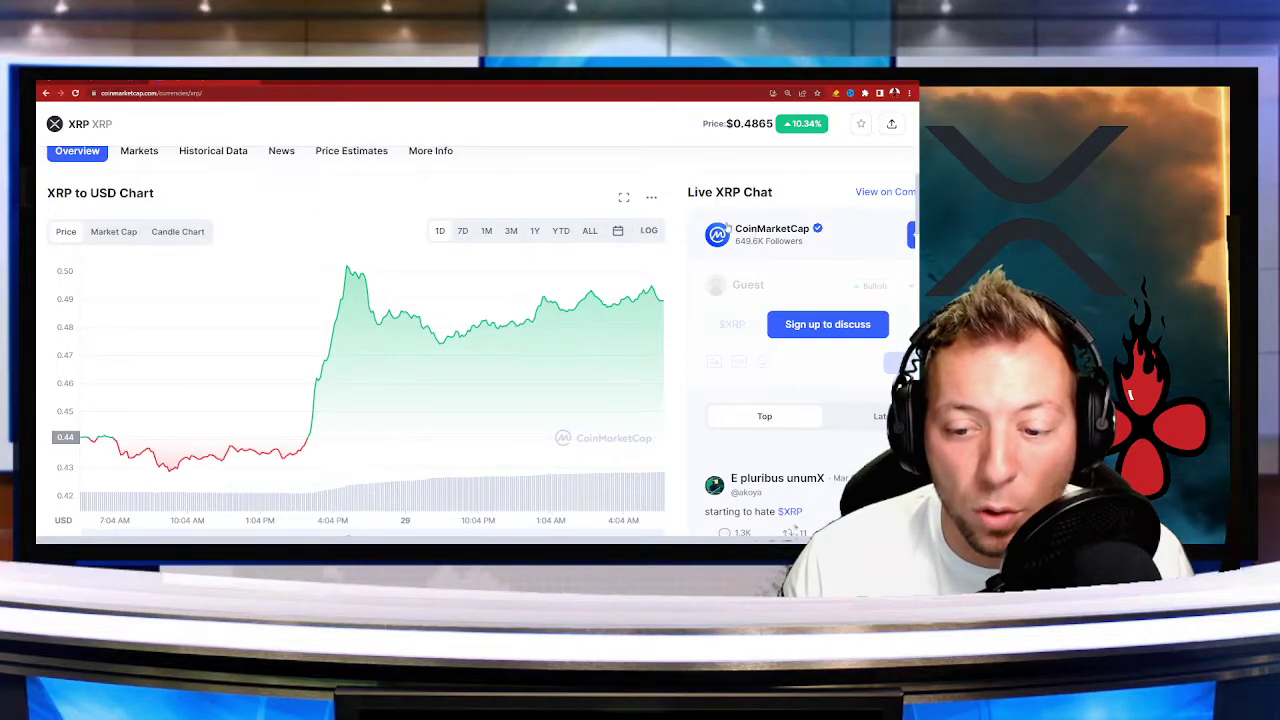
mouse_move(308, 442)
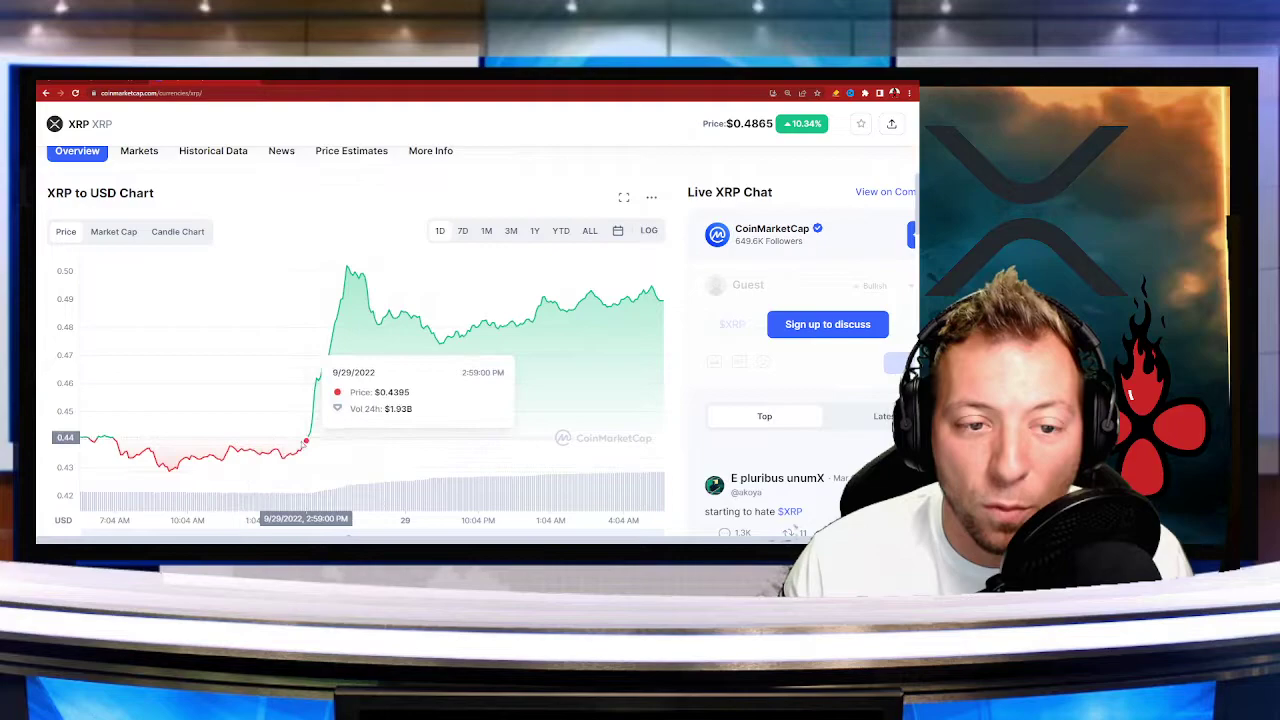
mouse_move(300, 452)
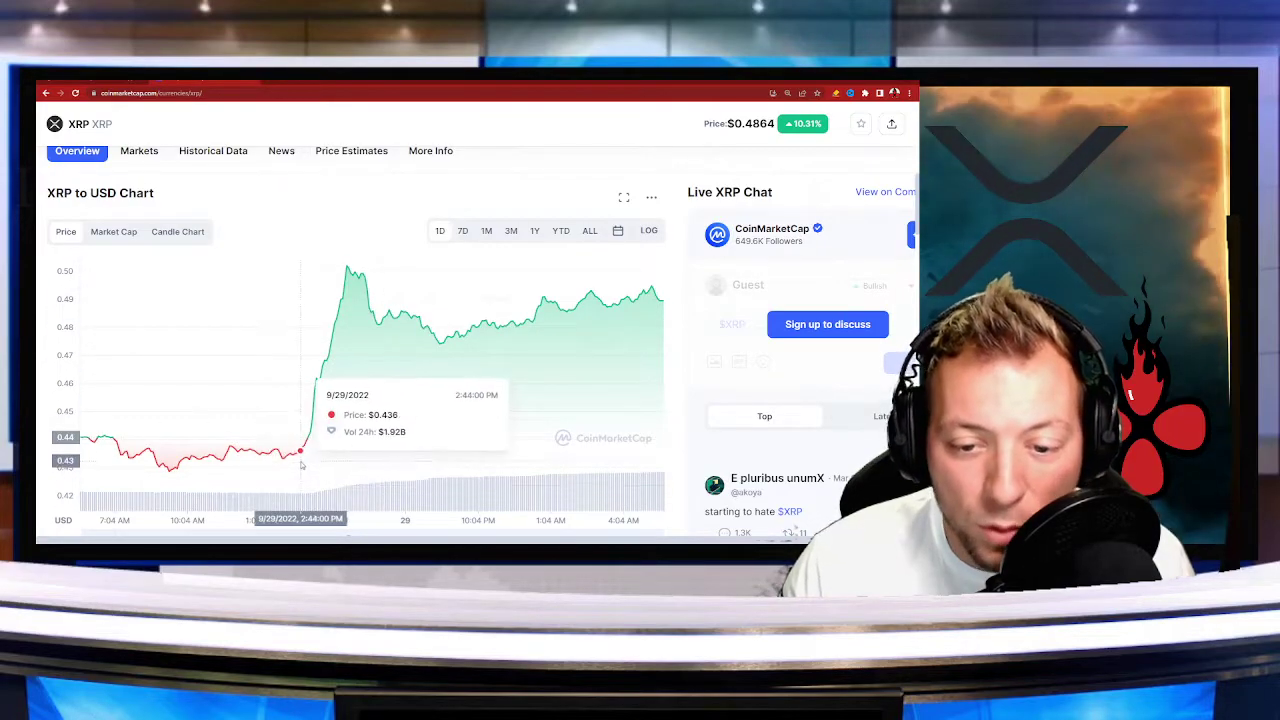